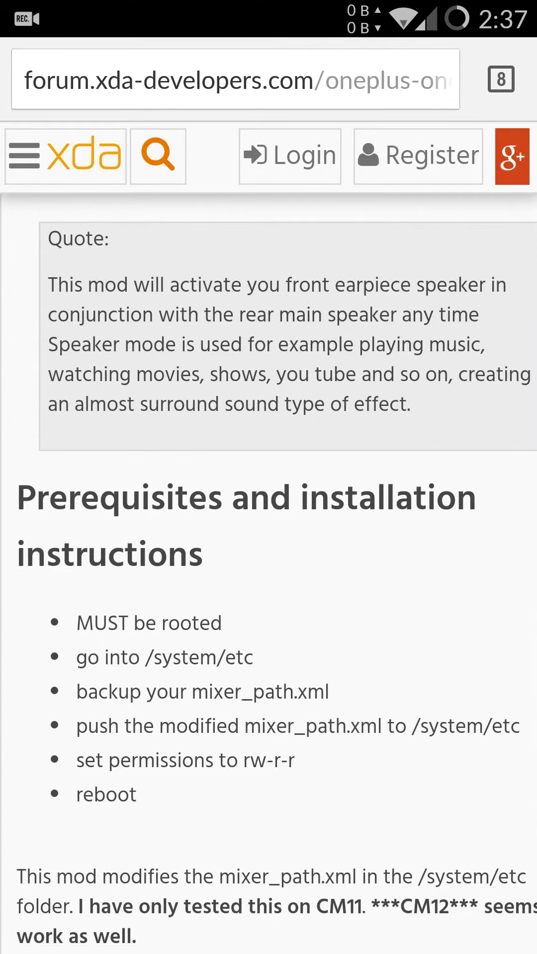
# Scroll the OnePlus One Stereo Mod first post down to 'Flashable Zips are below' and Attached Files
pyautogui.scroll(3)
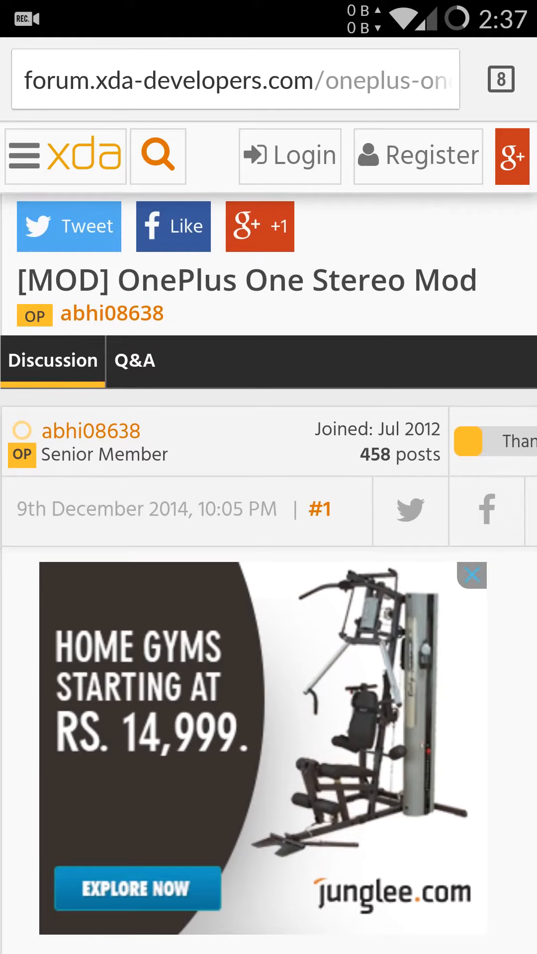
pyautogui.scroll(-3)
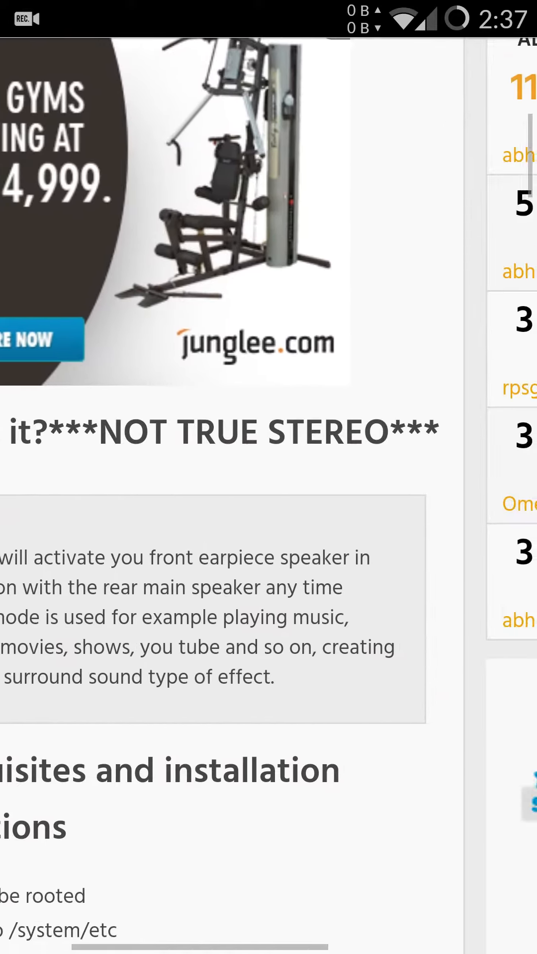
pyautogui.hscroll(-3)
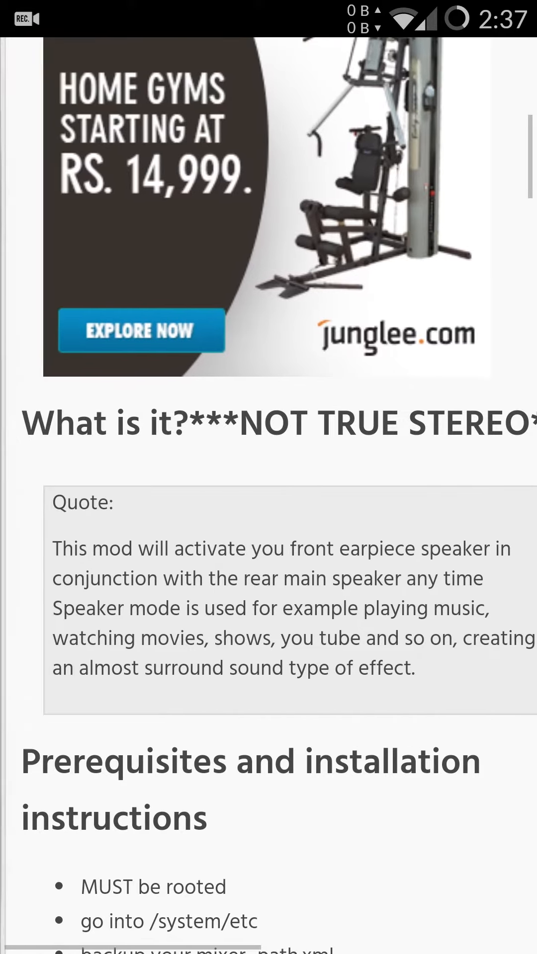
pyautogui.scroll(-3)
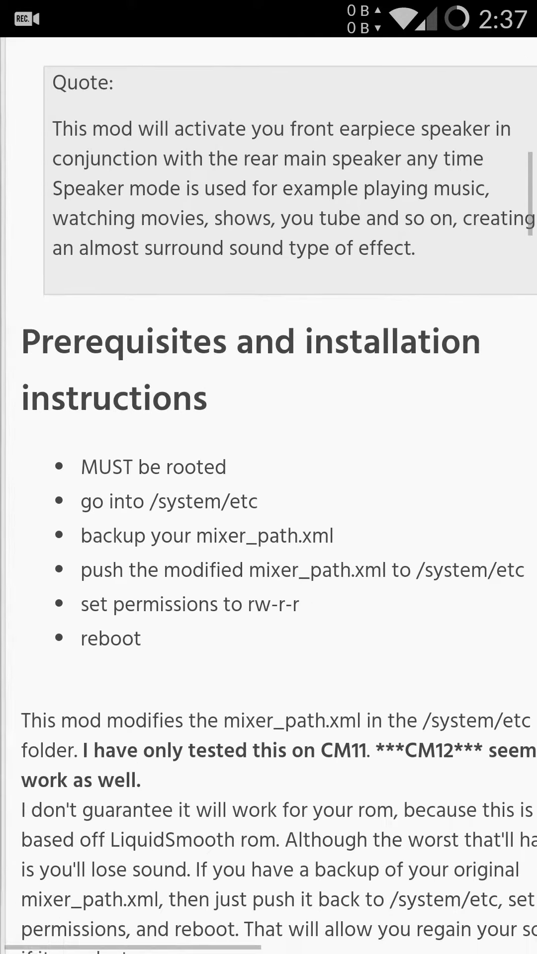
pyautogui.scroll(-3)
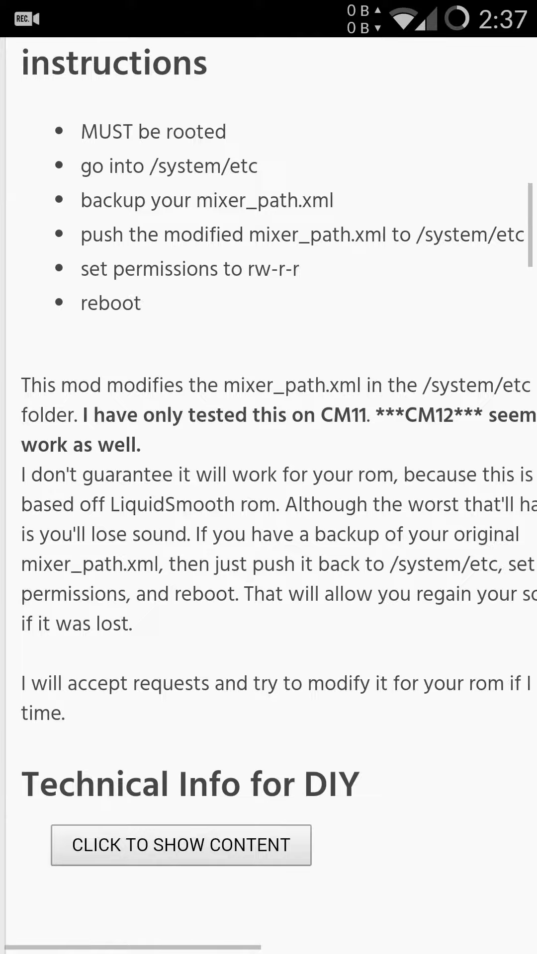
pyautogui.scroll(-3)
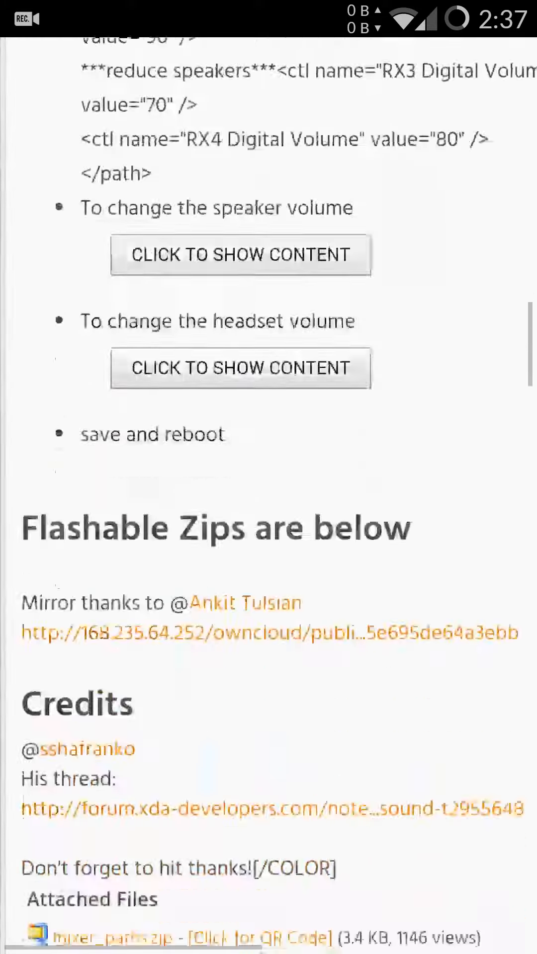
# Scroll to an OPO_Stocksound_Surround zip under Attached Files and download it
pyautogui.scroll(-3)
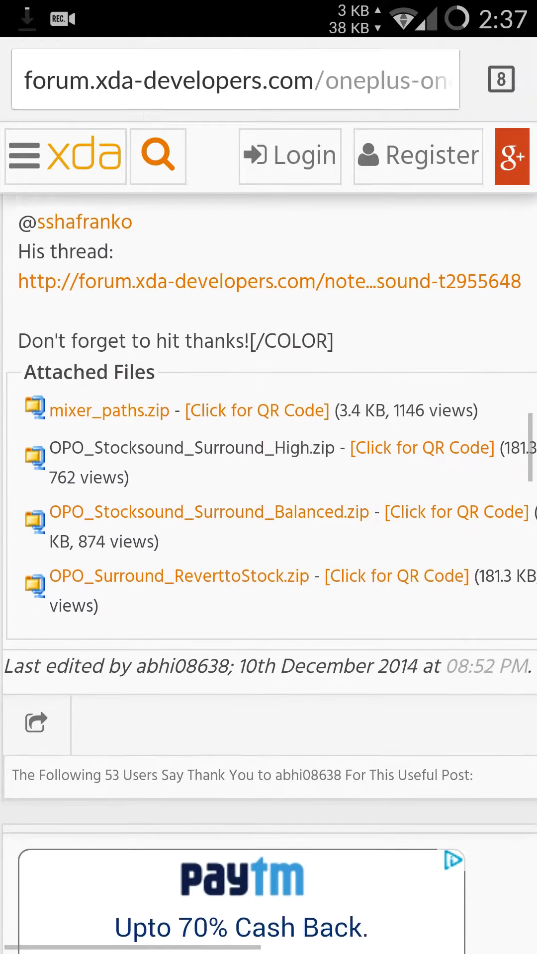
pyautogui.scroll(-3)
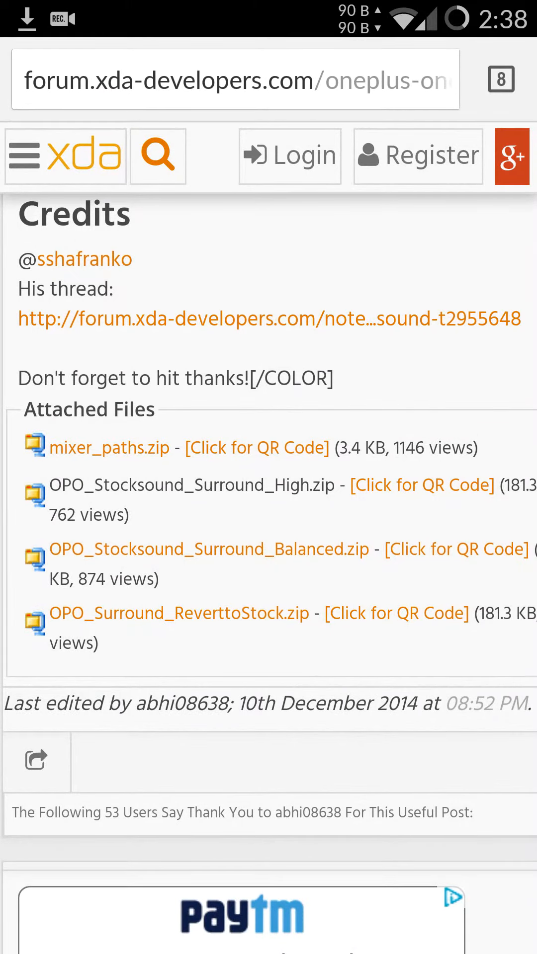
pyautogui.scroll(-3)
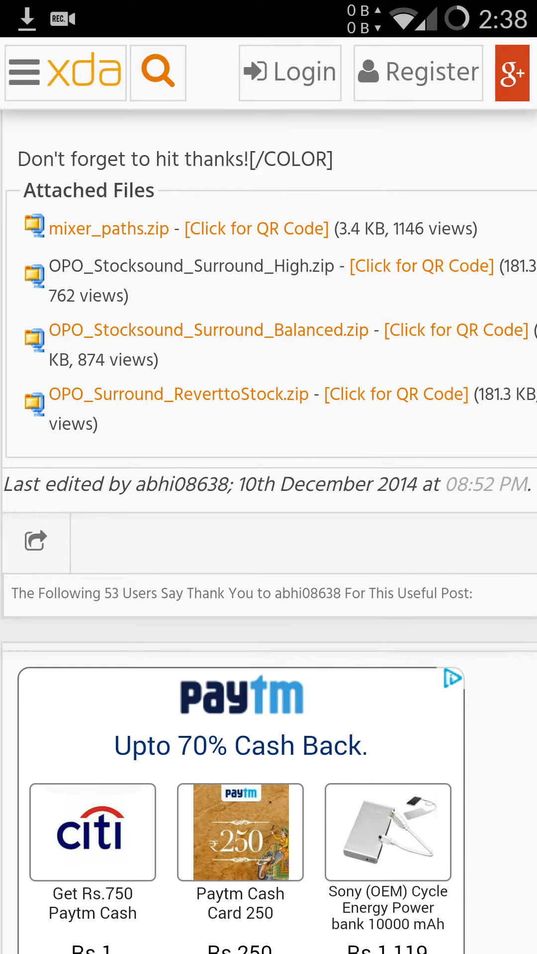
pyautogui.scroll(-3)
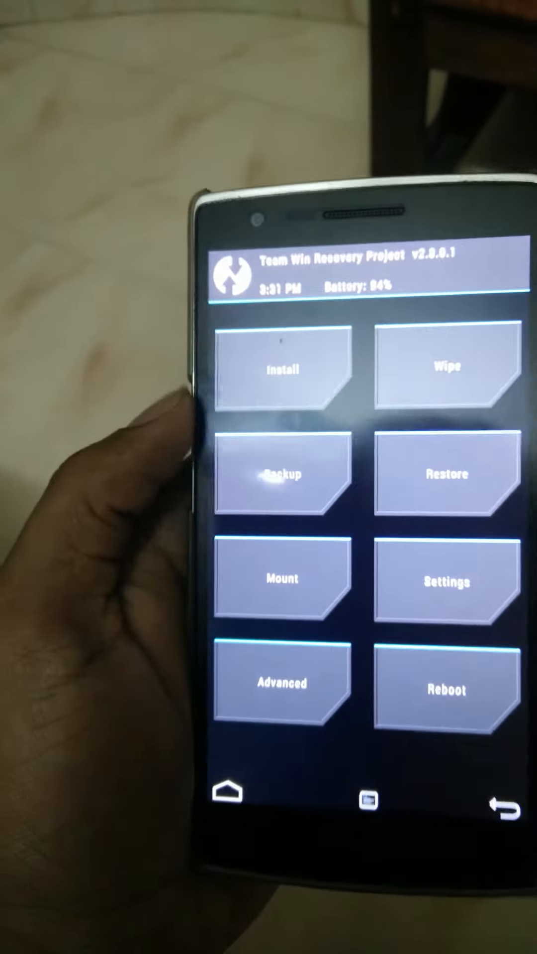
# Open TWRP Install and scroll the /sdcard/Download zip list
pyautogui.click(281, 368)
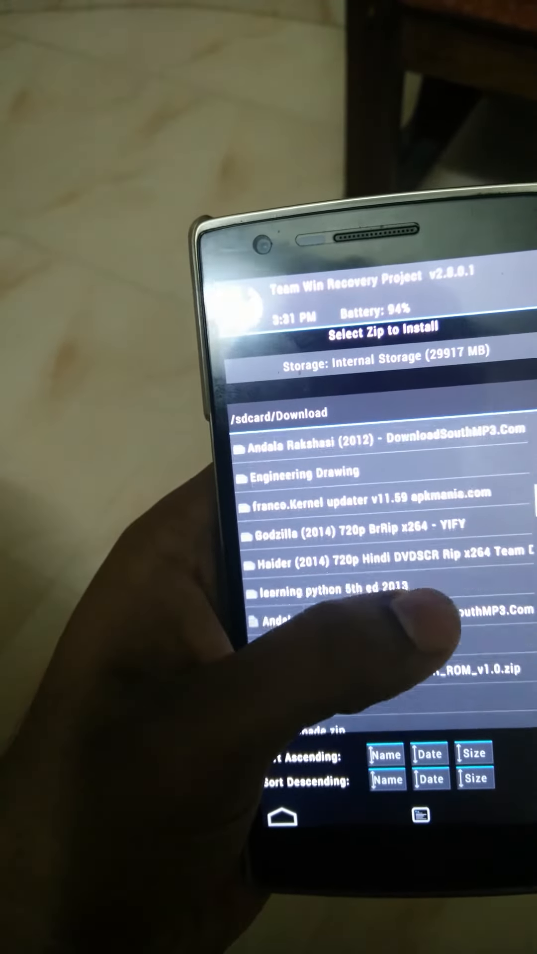
pyautogui.scroll(-3)
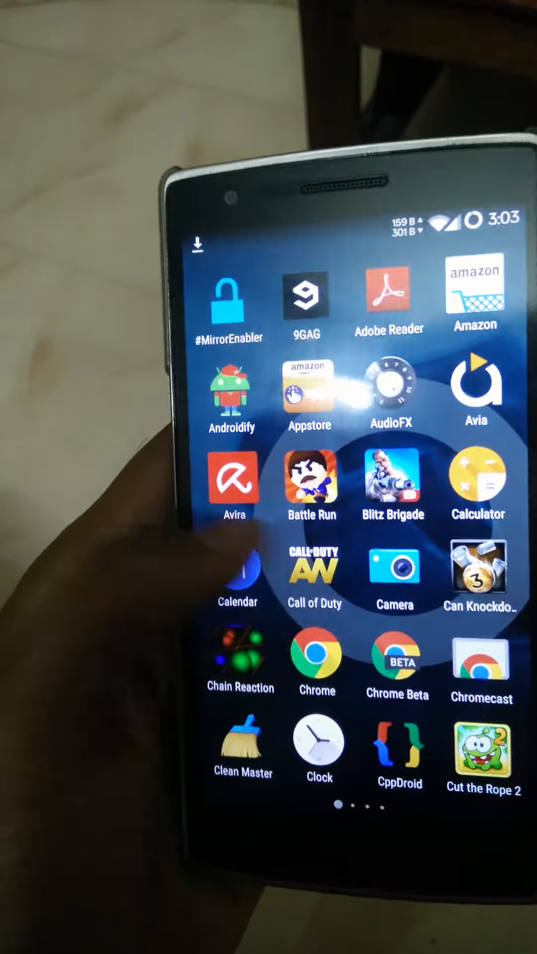
pyautogui.hscroll(-3)
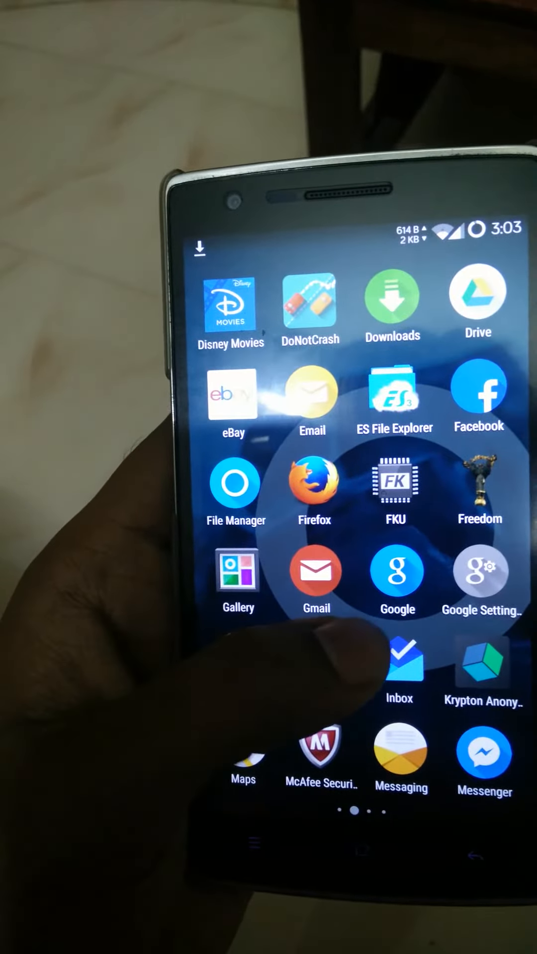